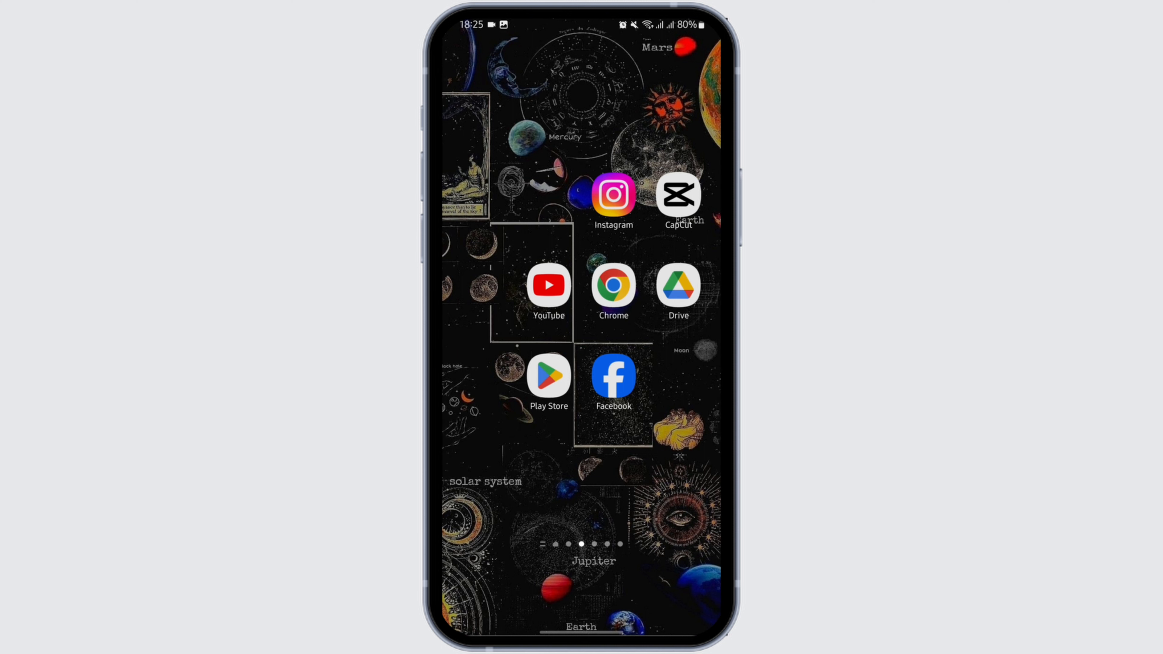
Launch Facebook from the home screen to reach the news feed.
click(613, 378)
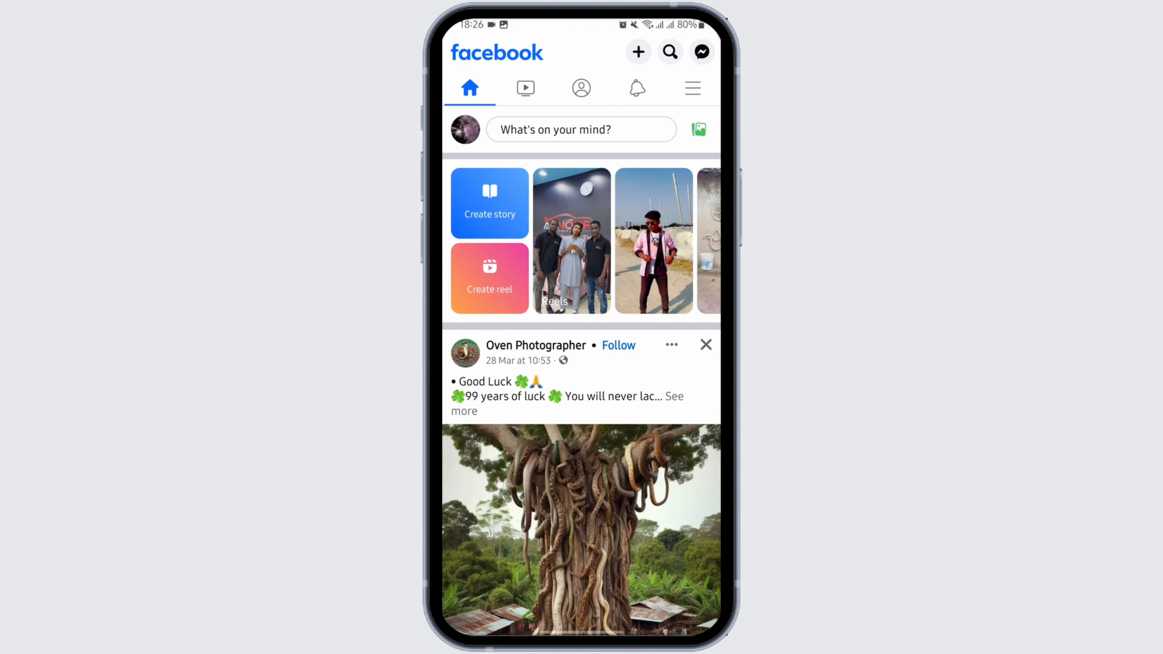
Go to the Facebook menu and reach Settings & privacy for the See The Moon Page.
click(691, 87)
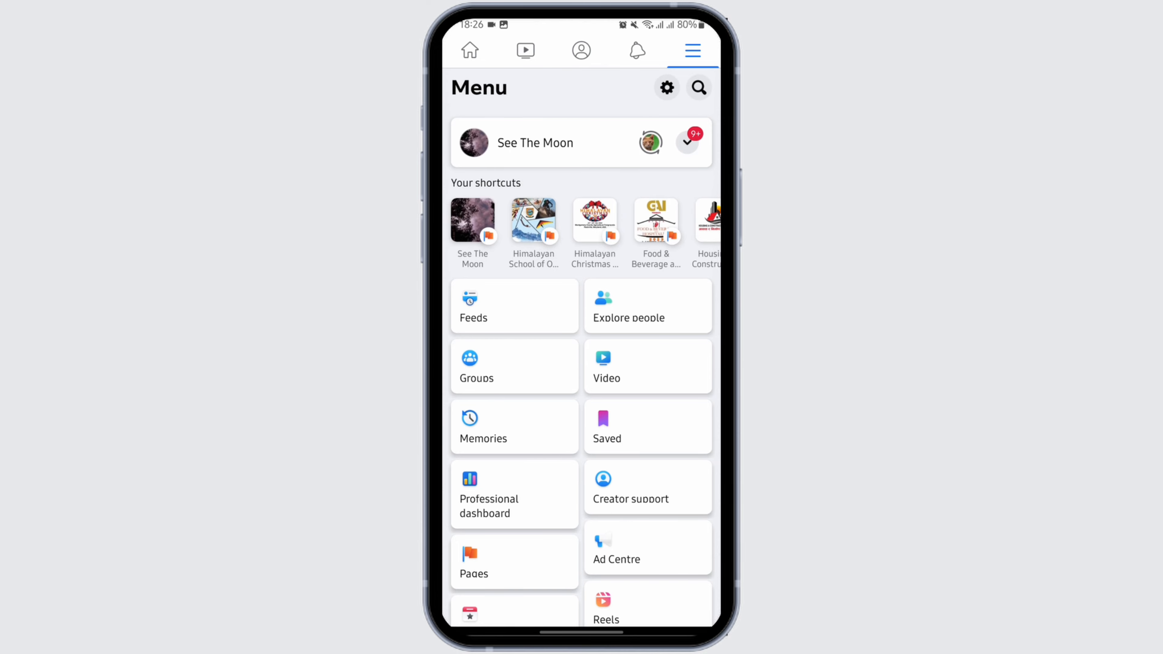
scroll(down, 3)
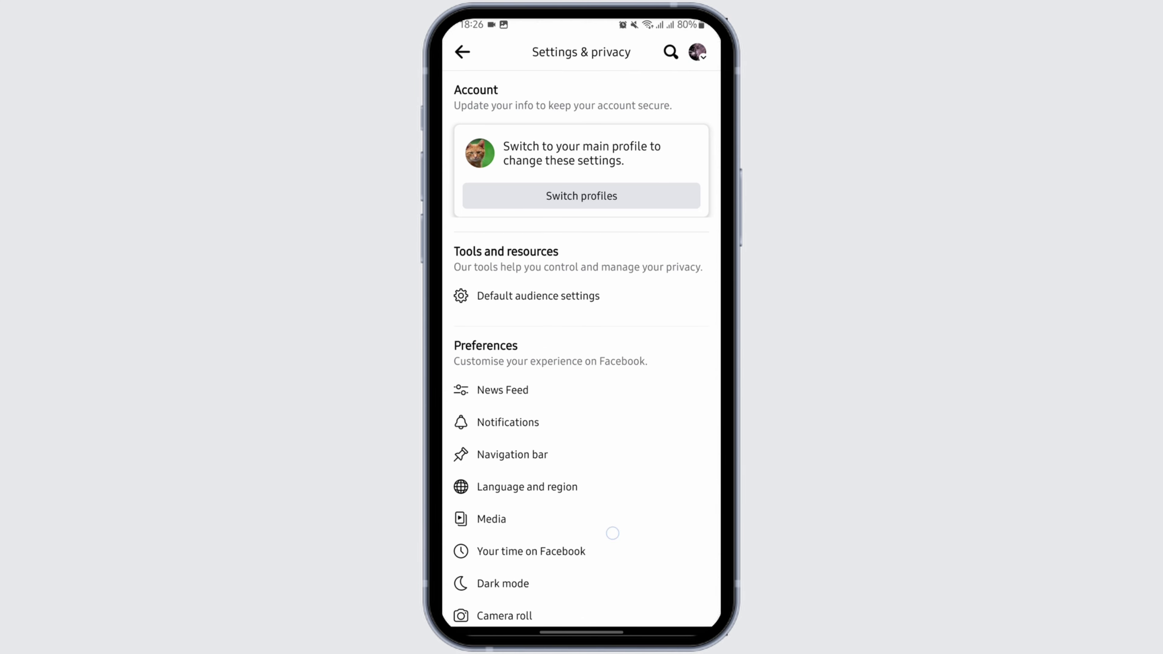
Reach Page access via Page setup, listing people with Facebook and task access.
scroll(down, 3)
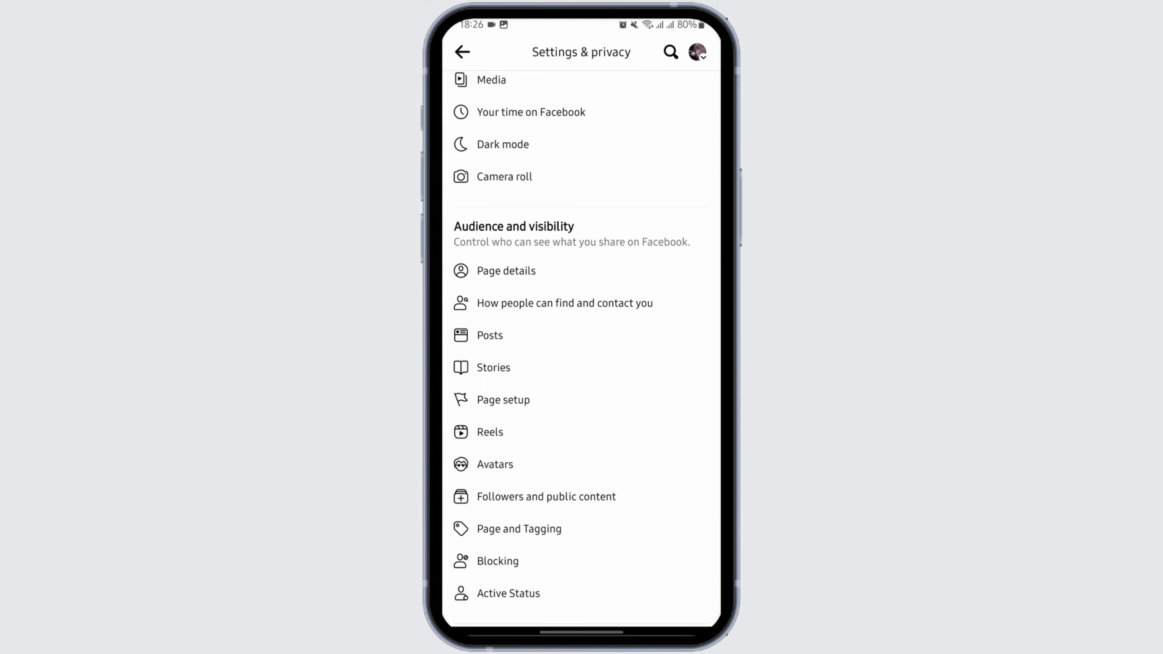
click(502, 399)
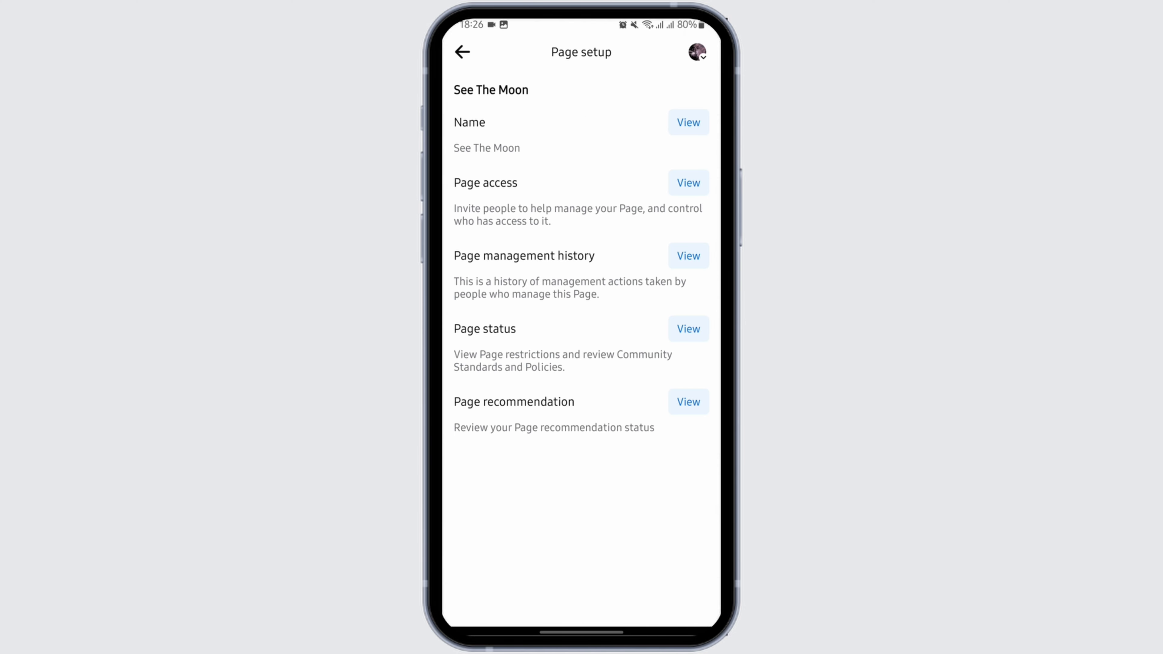
click(686, 182)
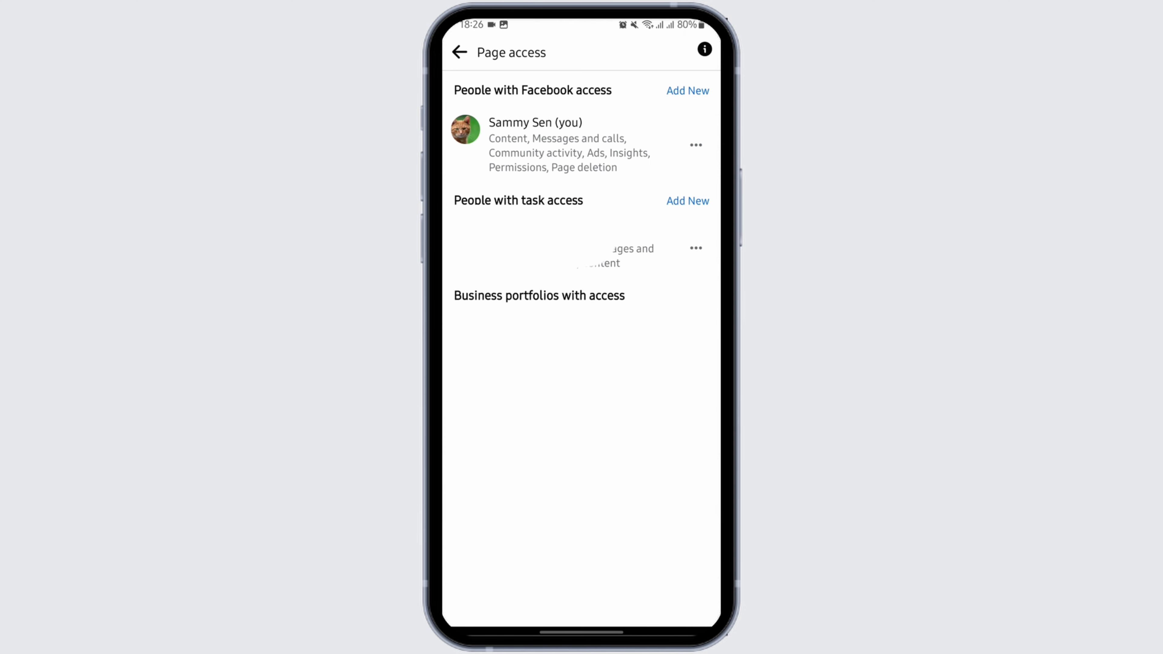
Edit the task-access person's permissions, switching off Insights, Ads, Content, Community activity and Messages and calls.
click(695, 248)
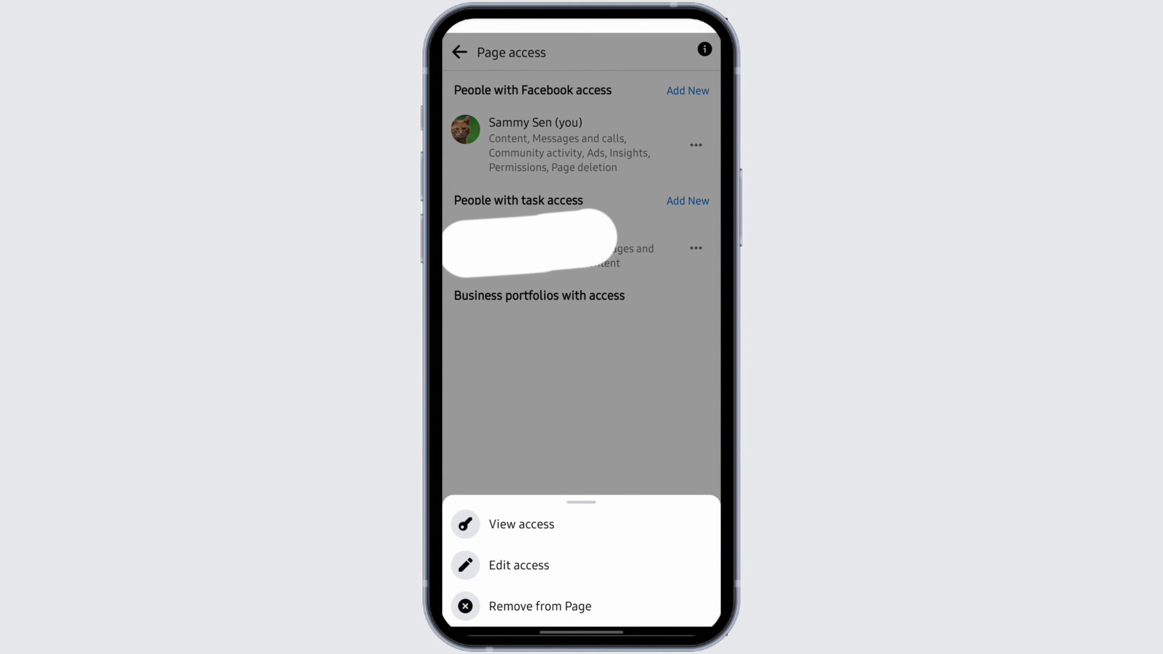
click(519, 565)
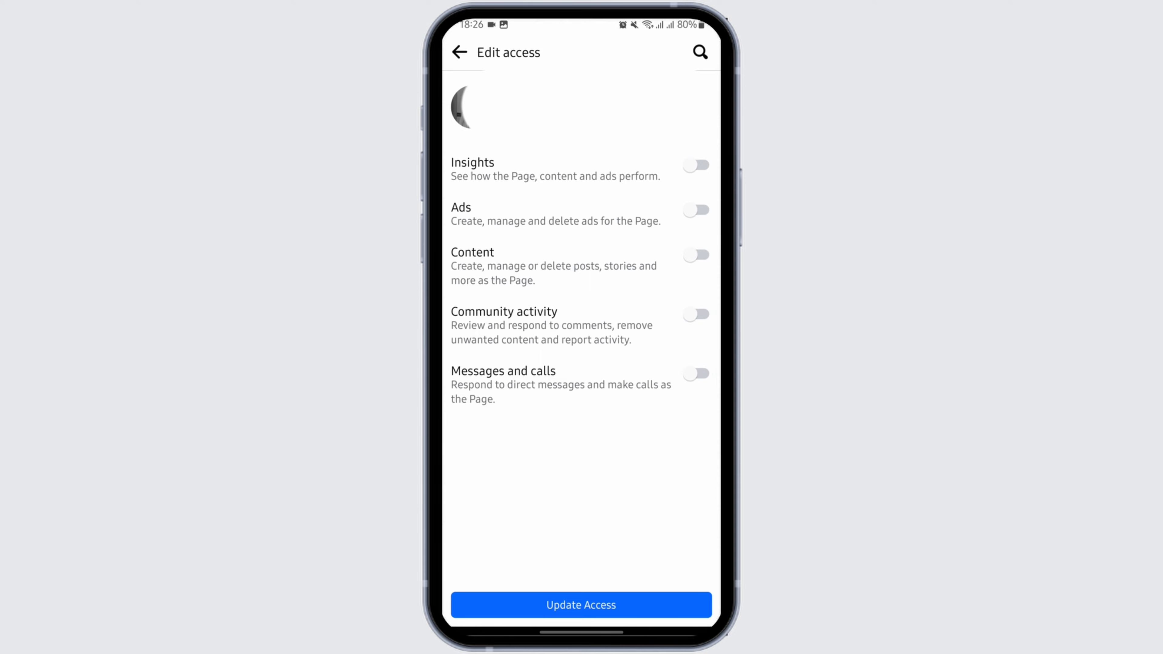
Update the access and ready the Profile password field to confirm the change.
click(581, 604)
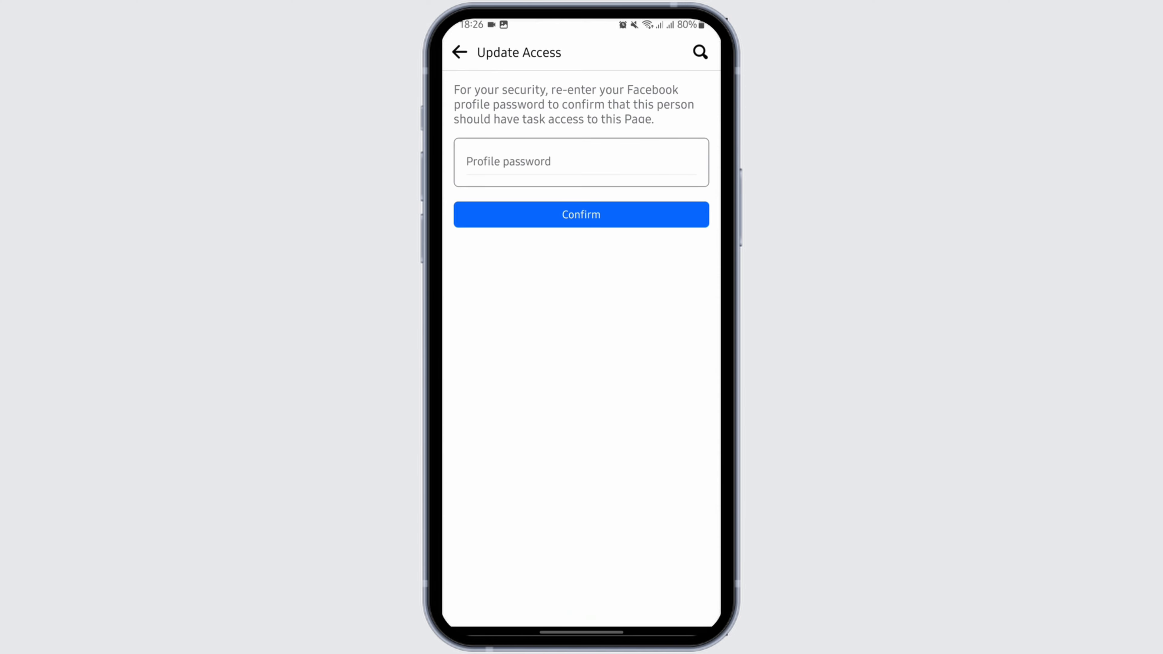
click(580, 162)
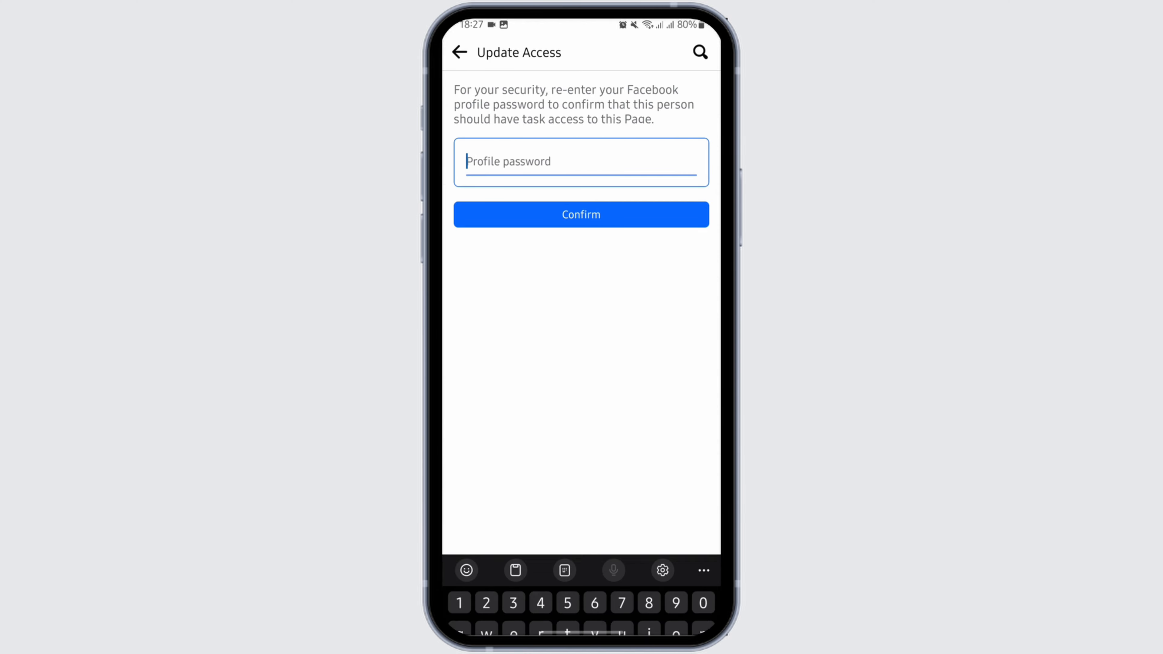
click(581, 161)
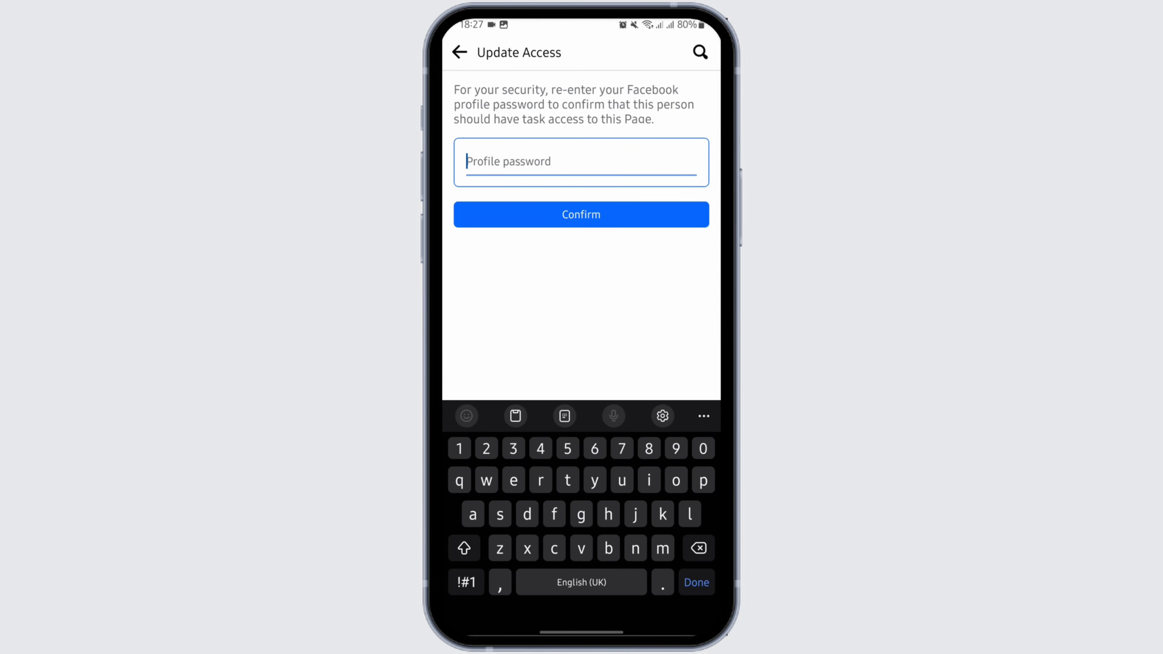